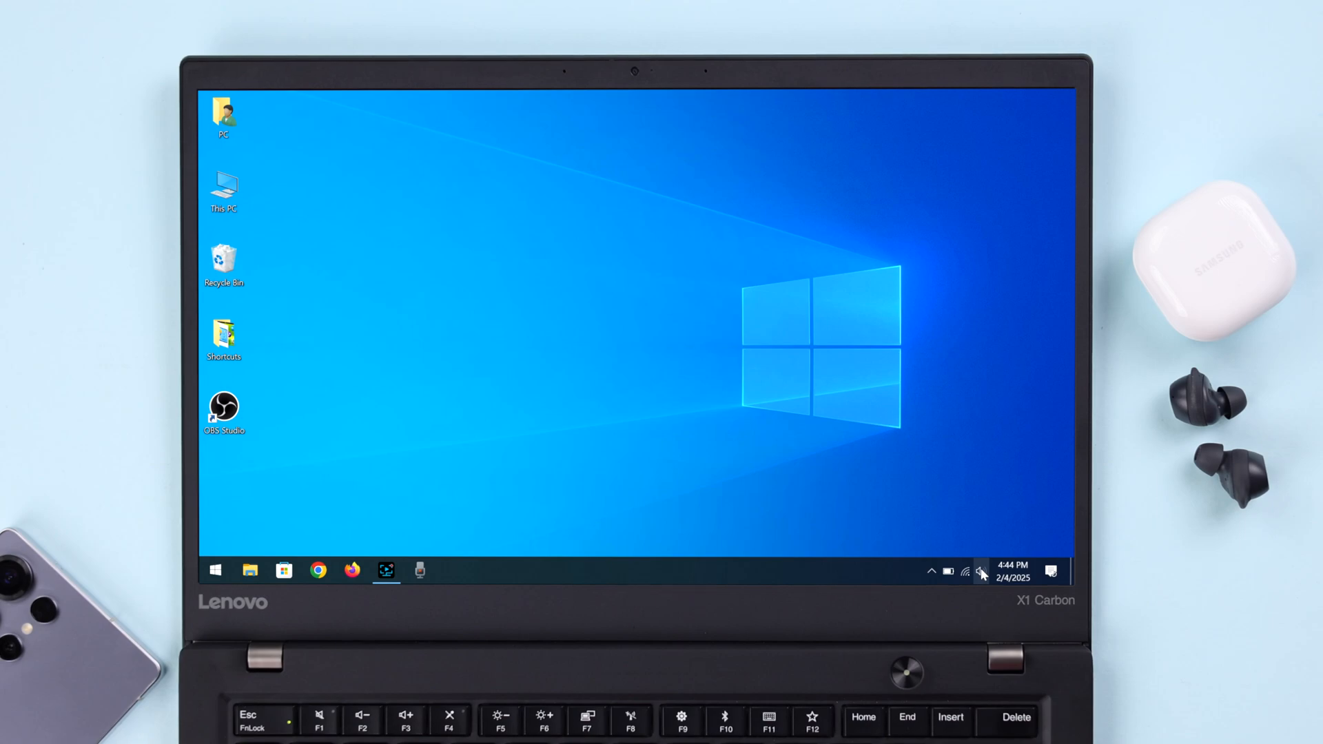
Reach the Windows Sound settings from the taskbar speaker icon and reveal the output device list
right_click(980, 571)
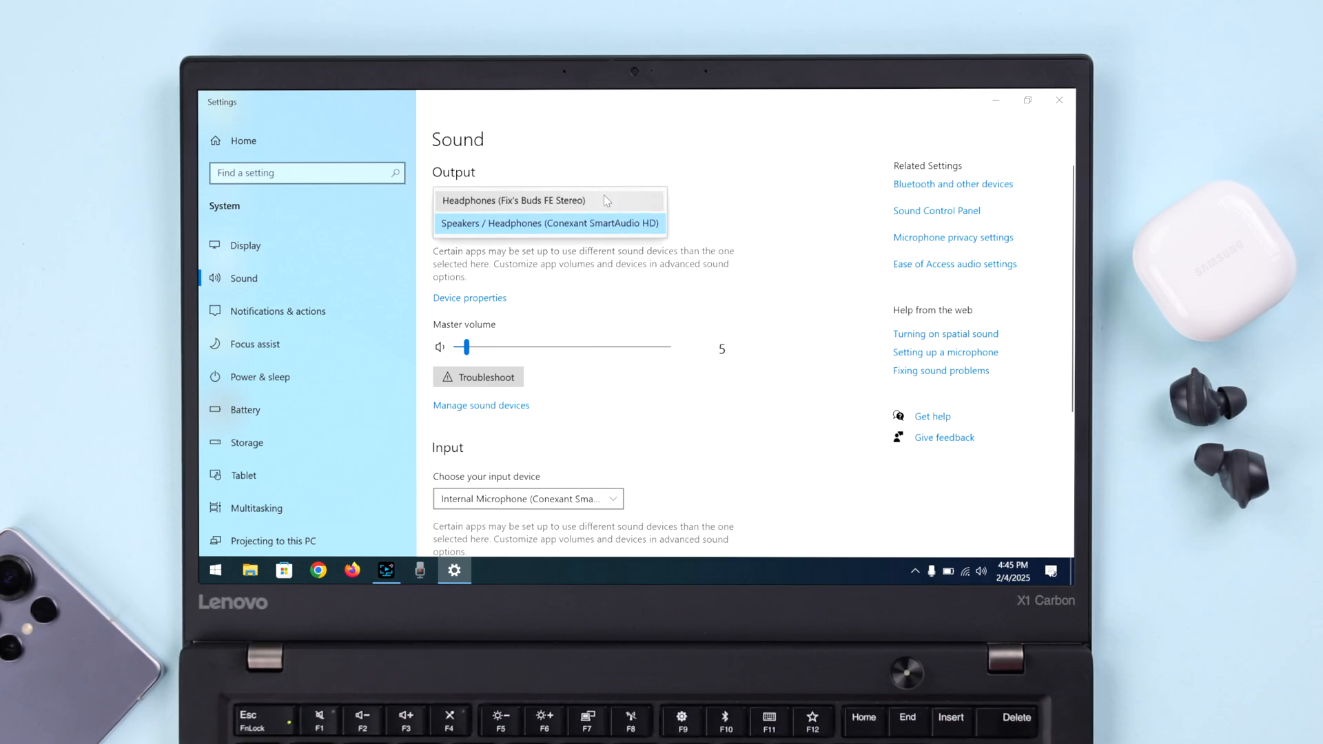
scroll(down, 3)
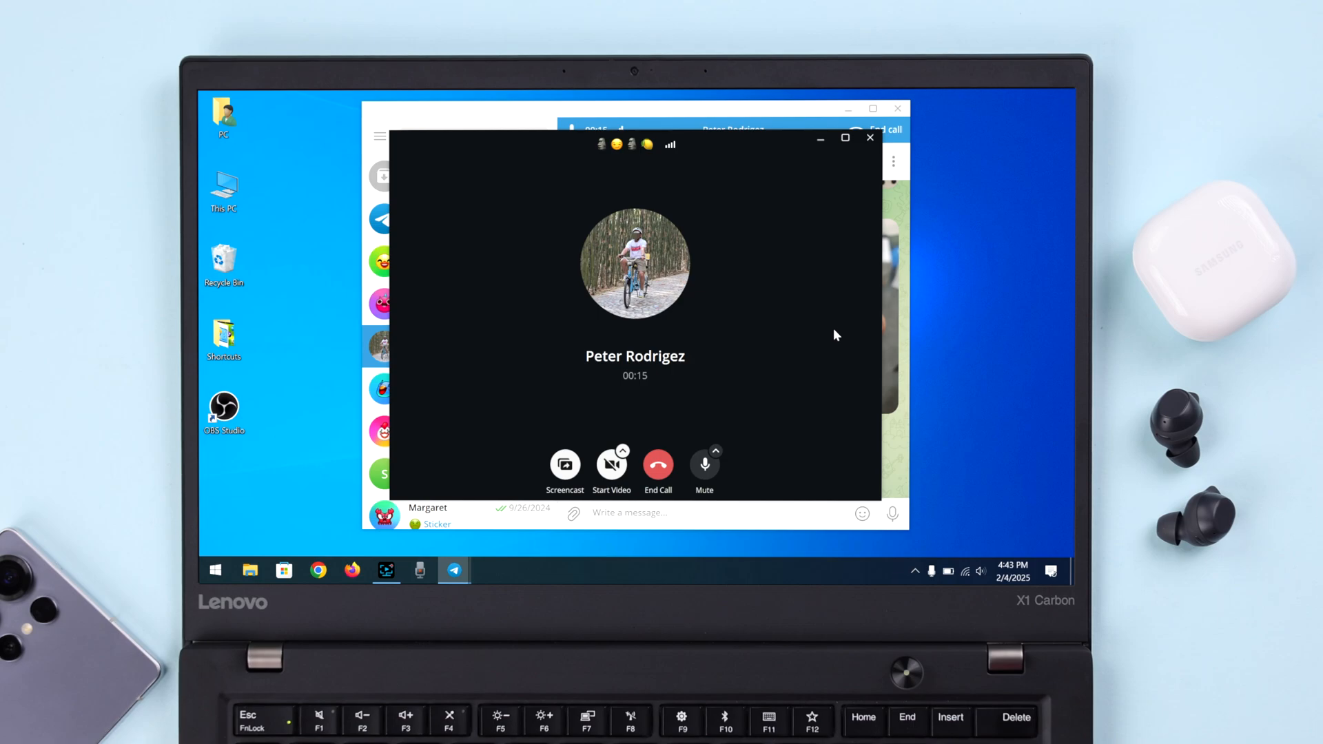
mouse_move(737, 427)
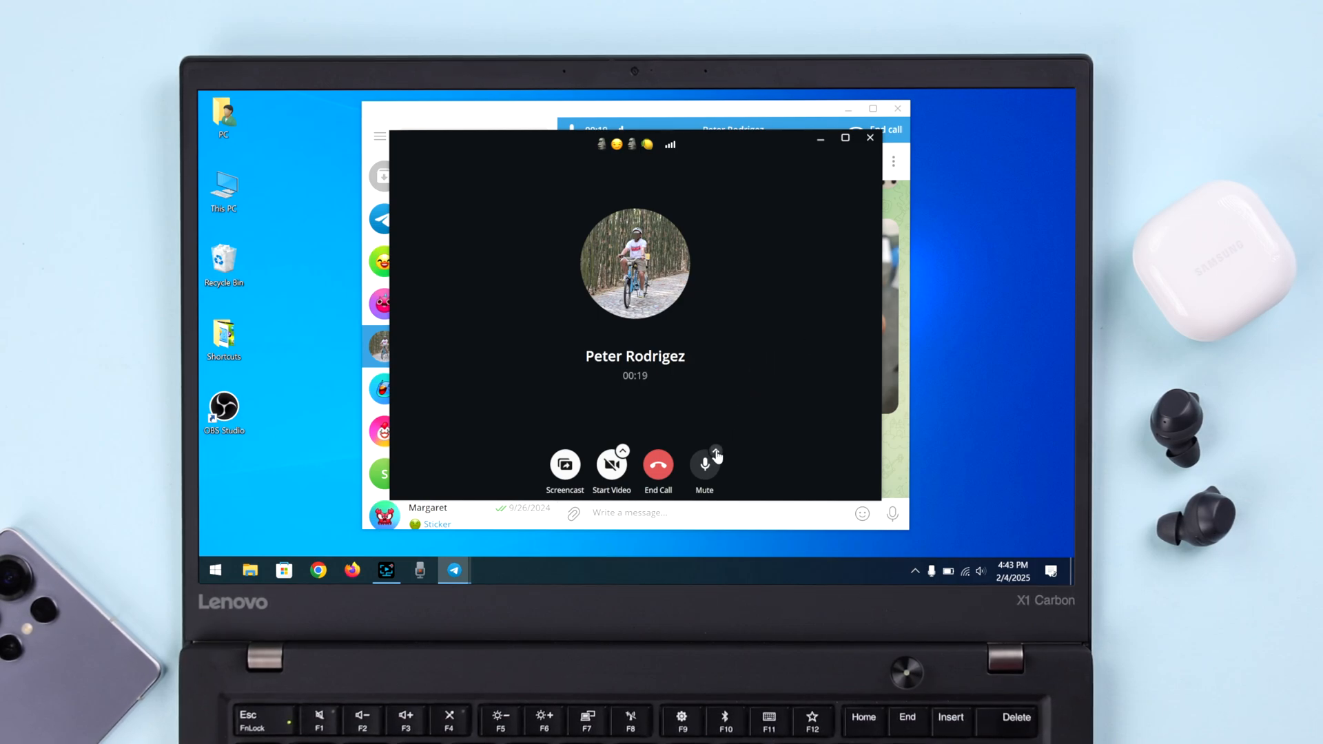
Set the call's microphone to Headset (Buds FE) and its speakers to Headphones (Buds FE)
click(717, 449)
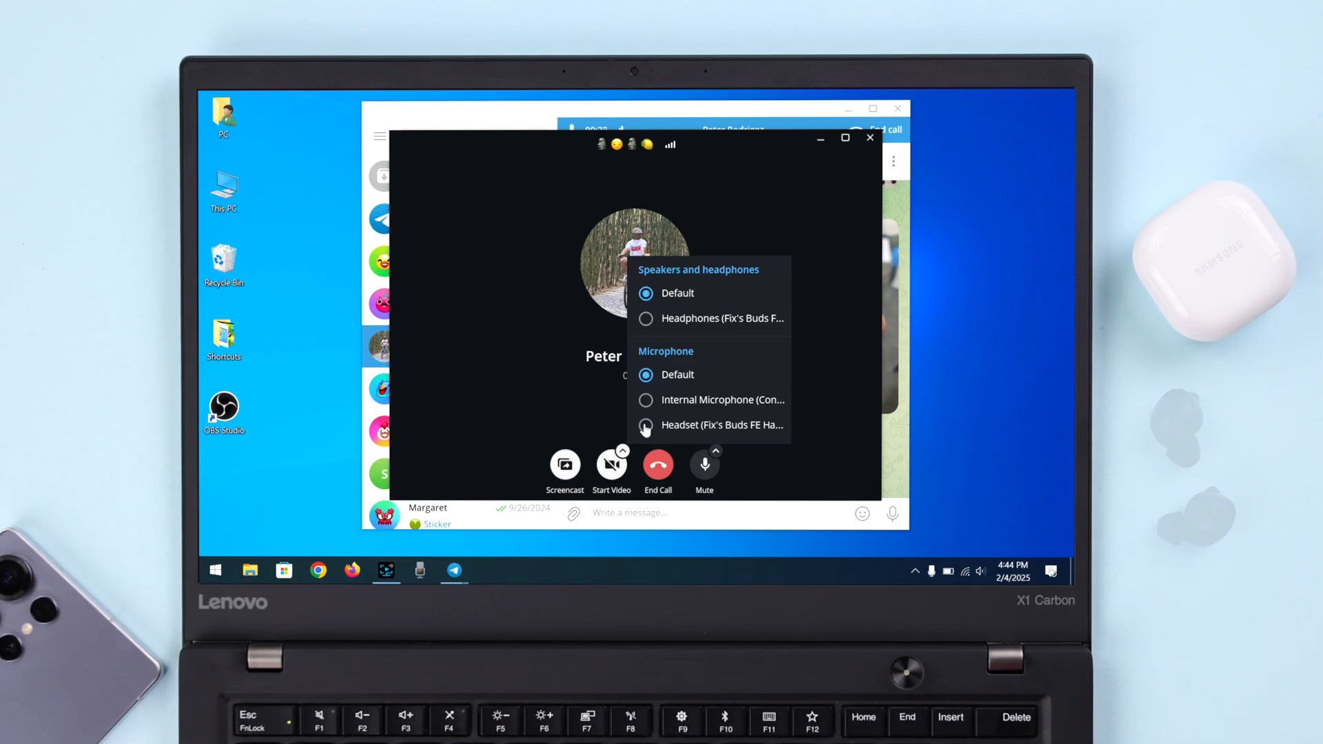
click(645, 424)
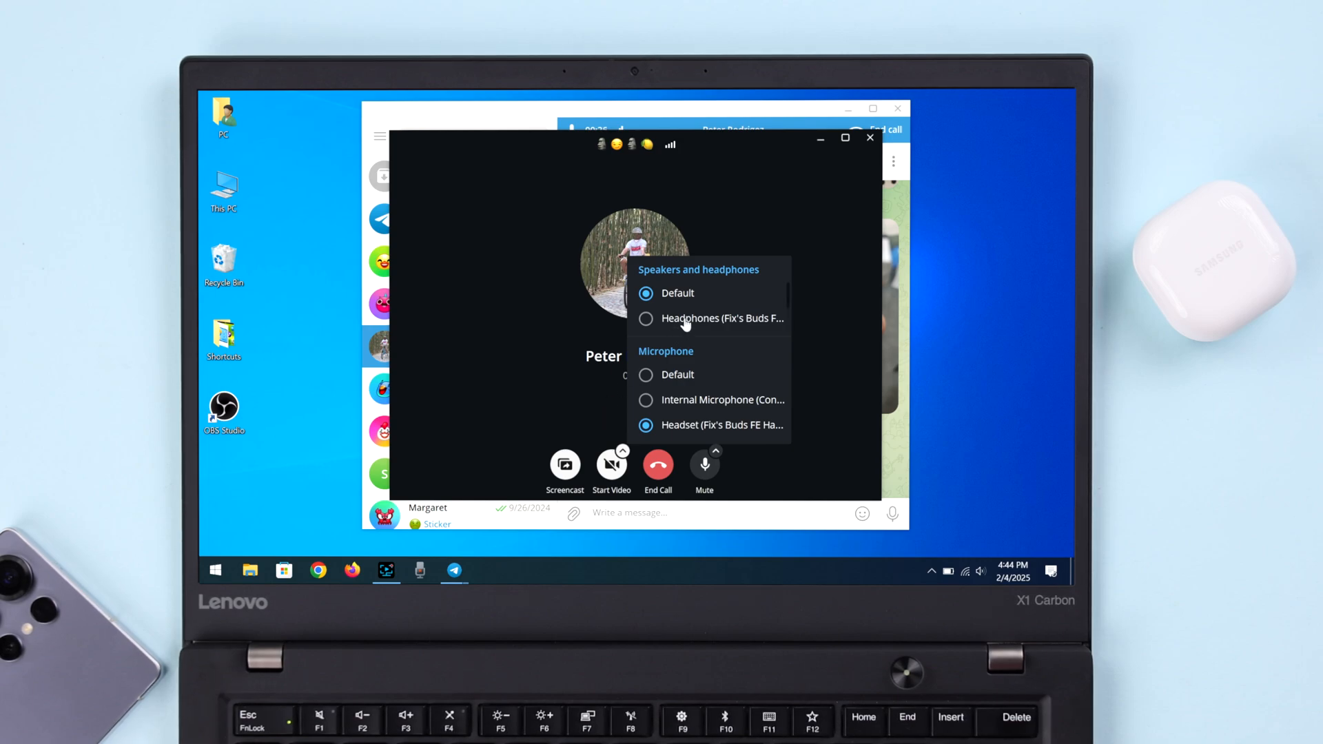
click(645, 318)
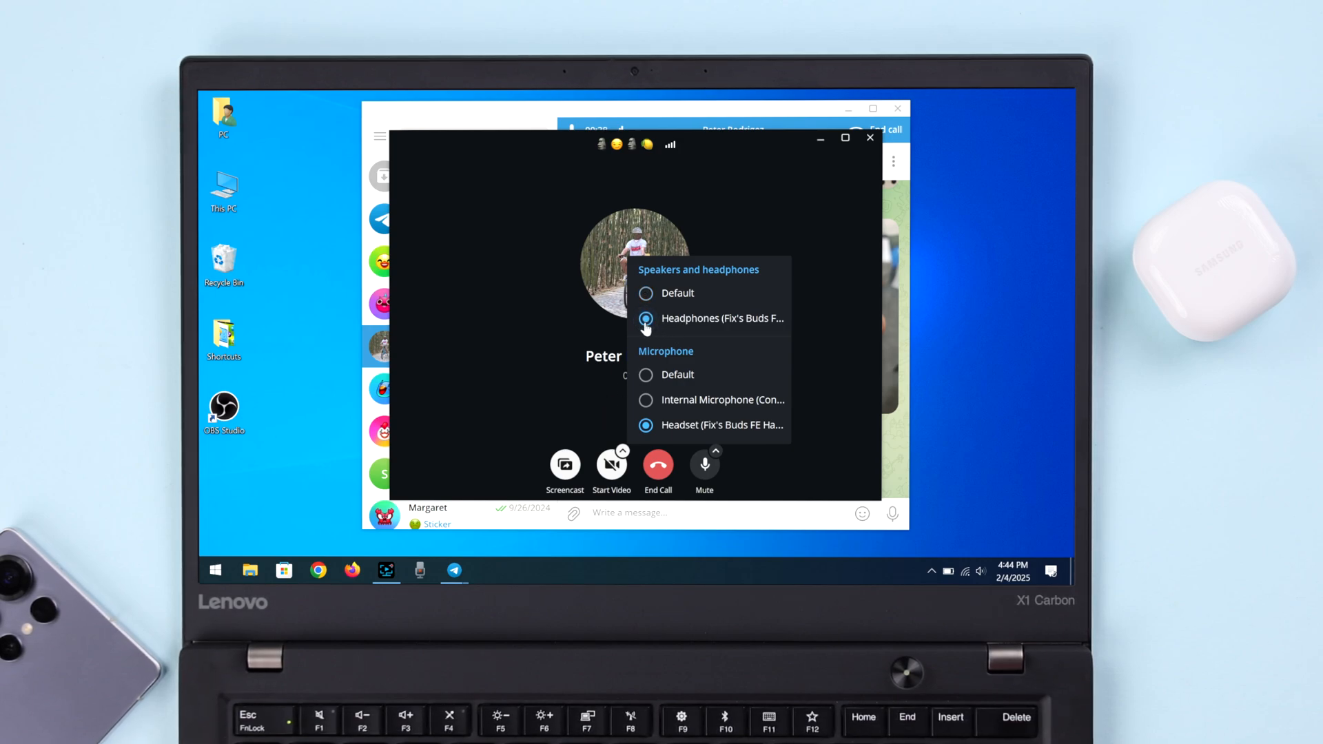
Remove the Galaxy Buds FE from Windows paired devices and confirm the removal
click(453, 571)
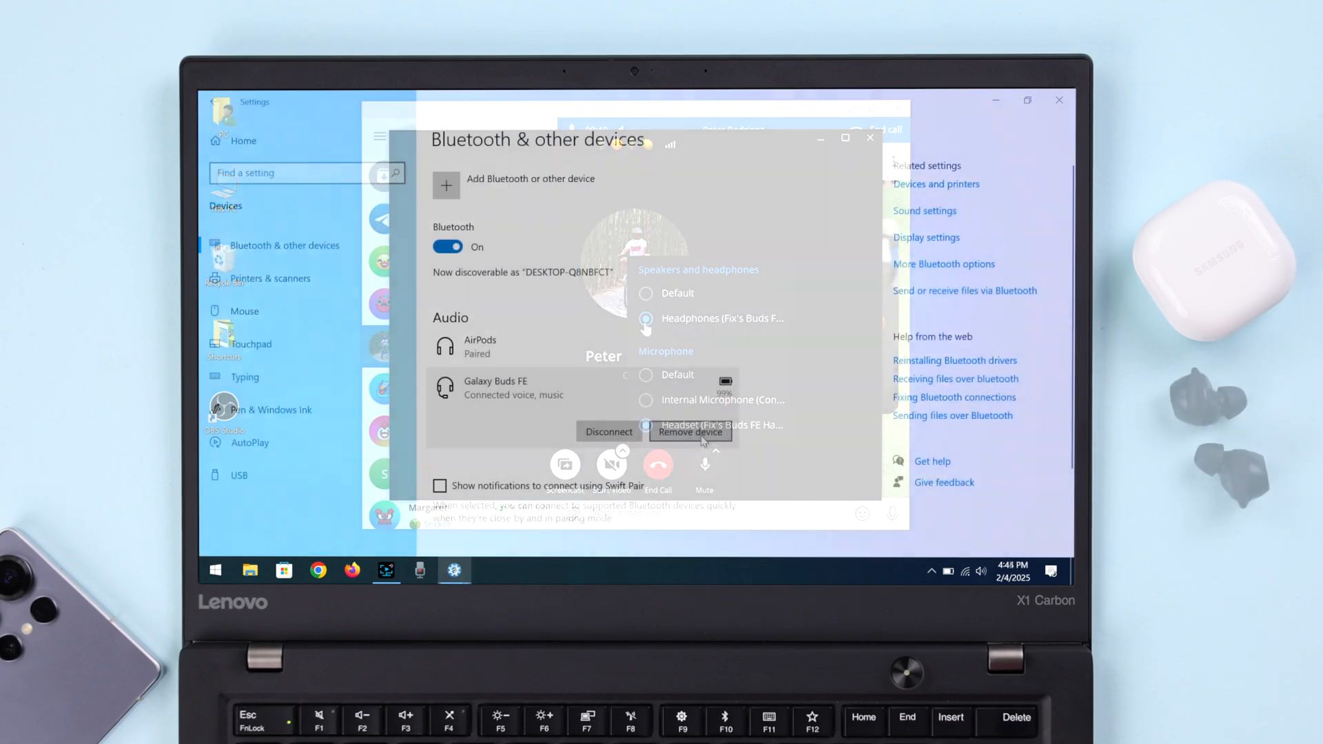
click(689, 432)
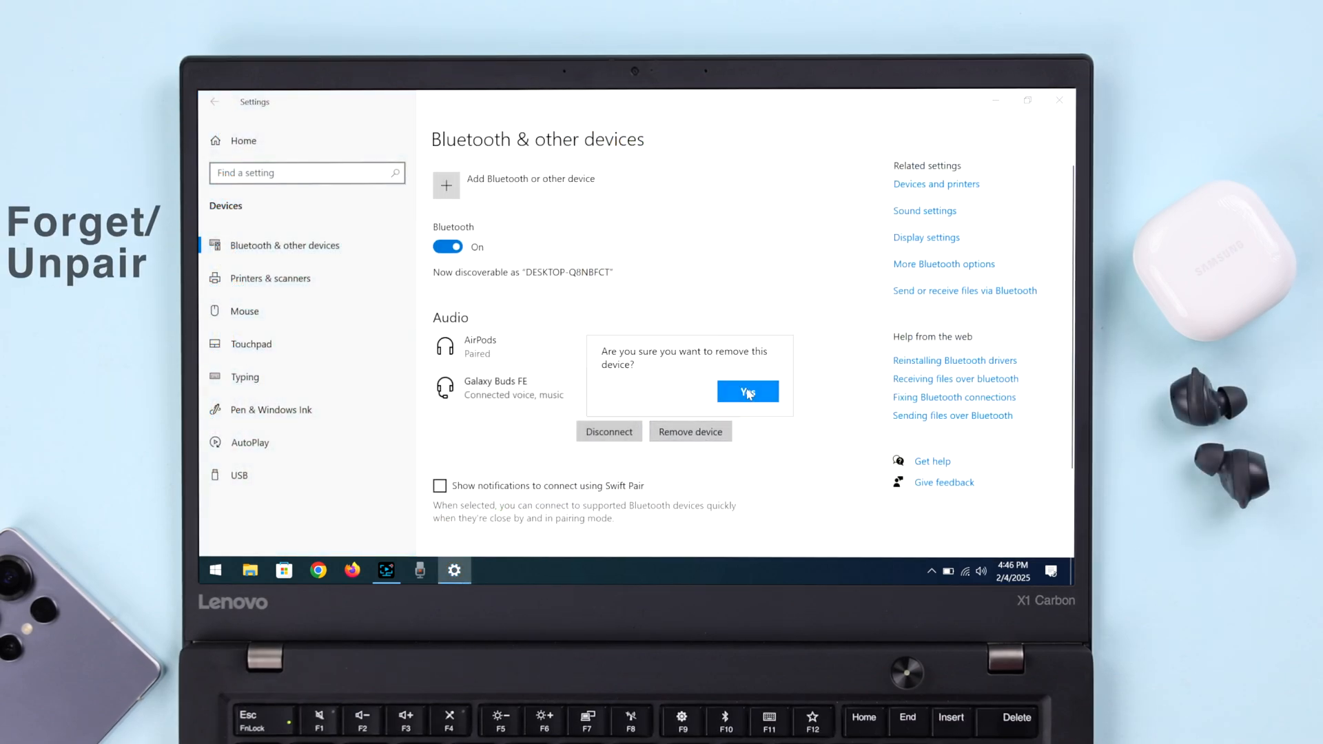
click(745, 391)
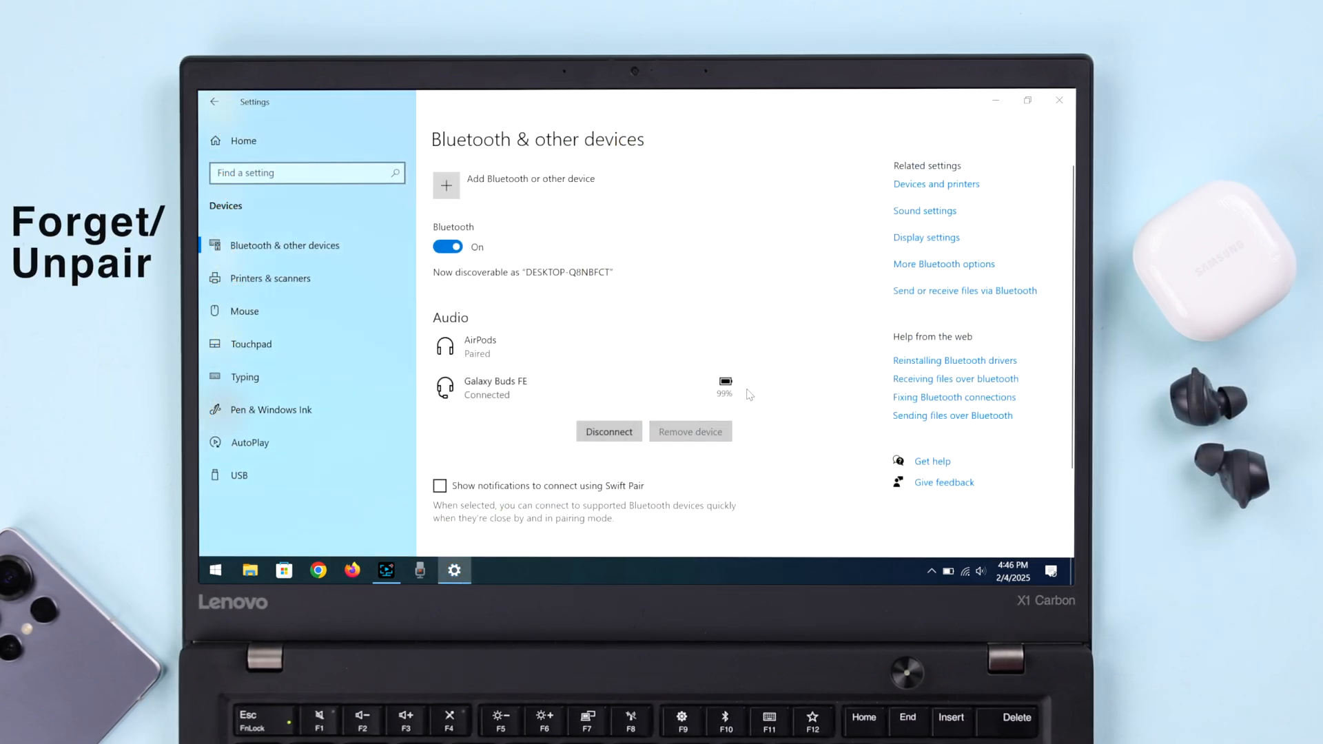
click(689, 431)
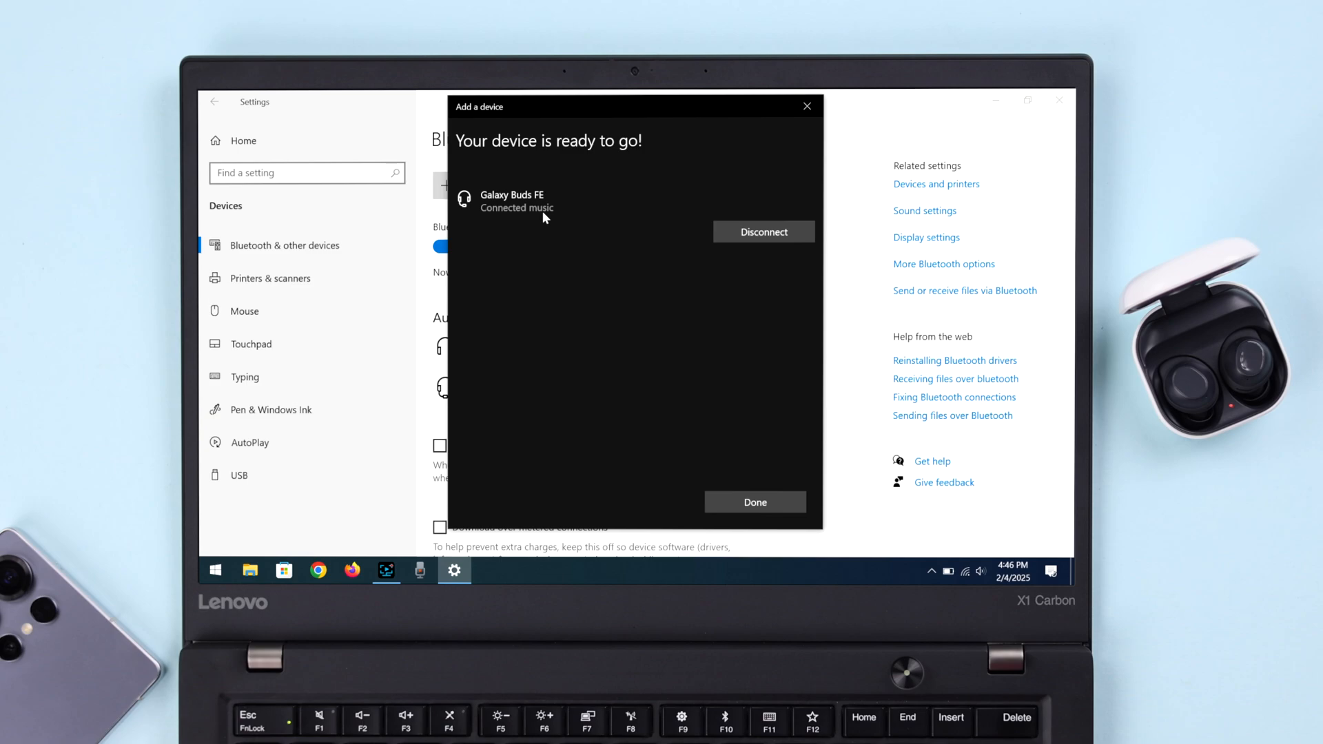
Finish pairing the Galaxy Buds FE with Done and go back to the Sound settings page
click(754, 501)
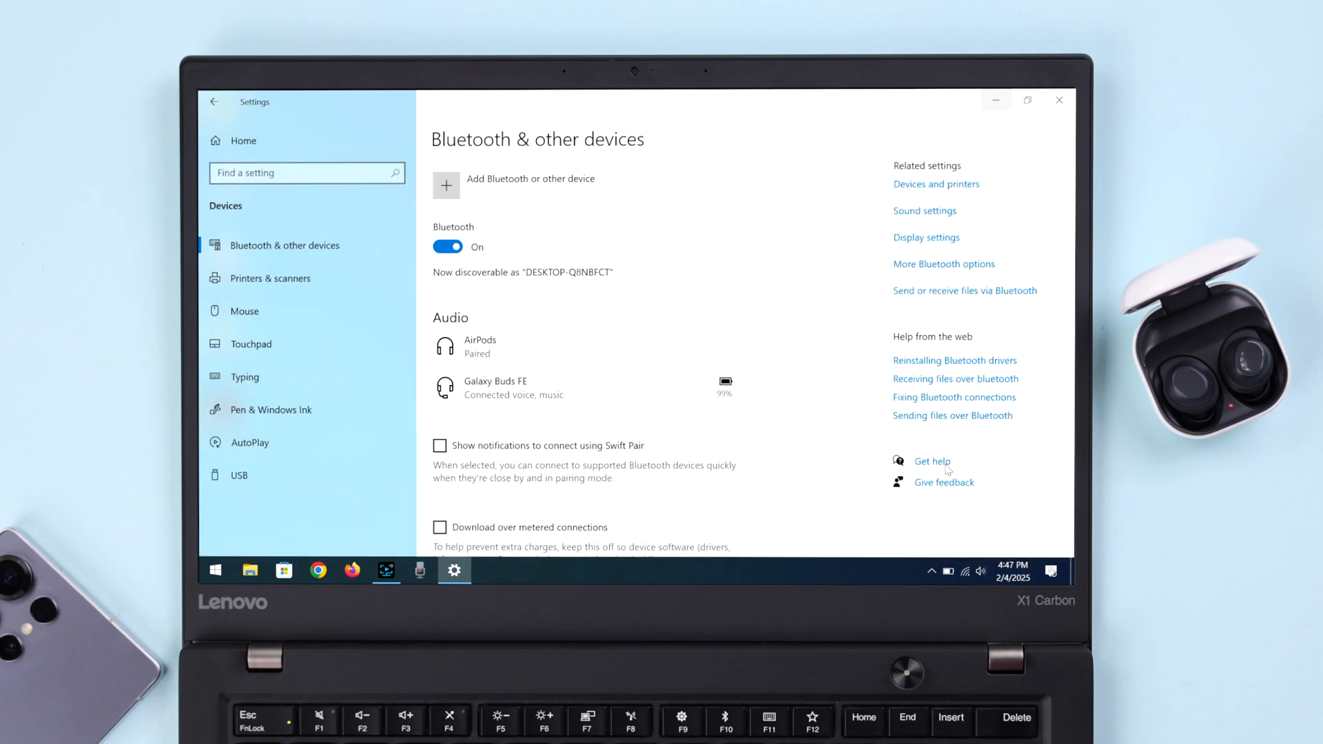
click(923, 210)
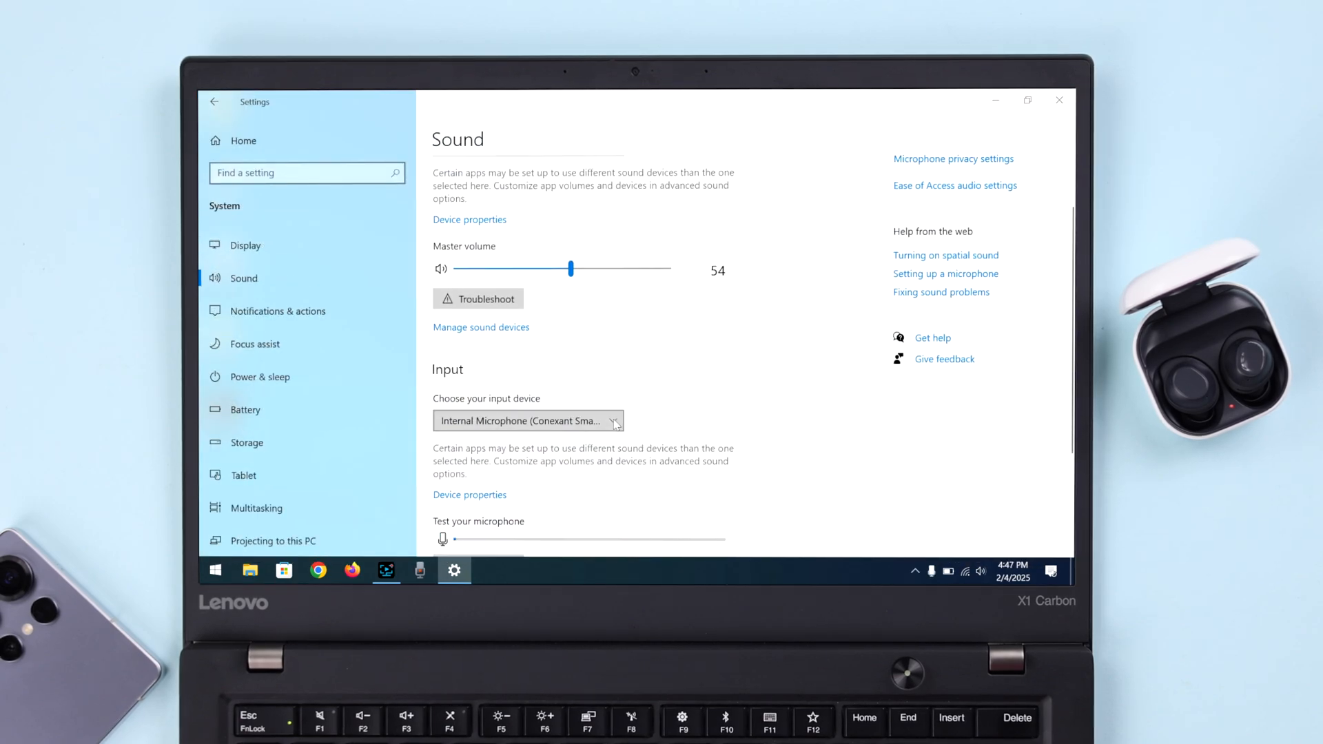